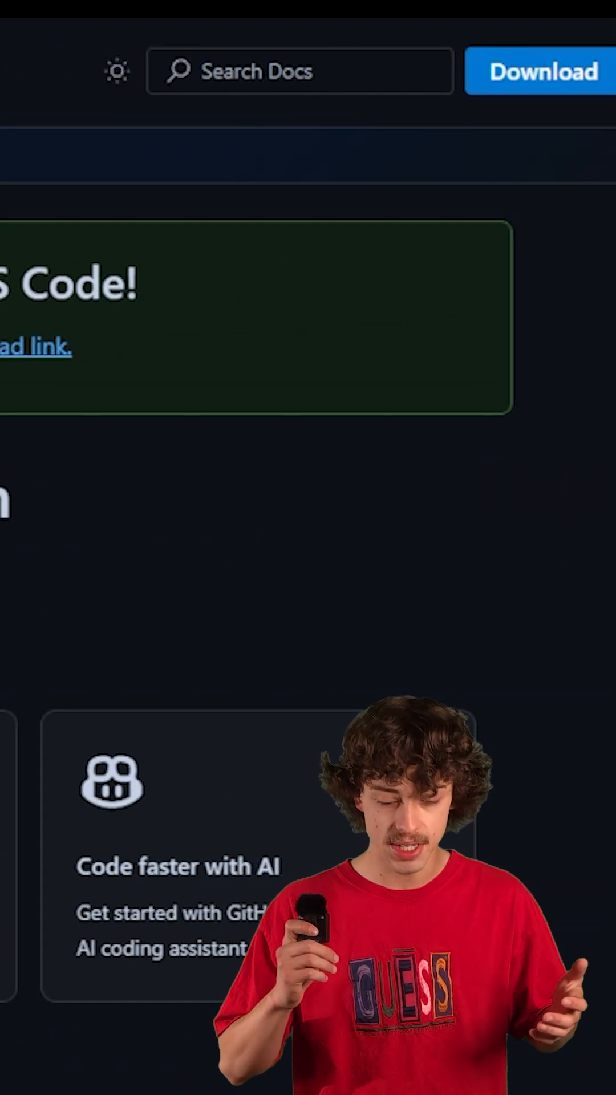
- Download the VS Code installer from code.visualstudio.com
{"action": "left_click", "coordinate": [540, 71]}
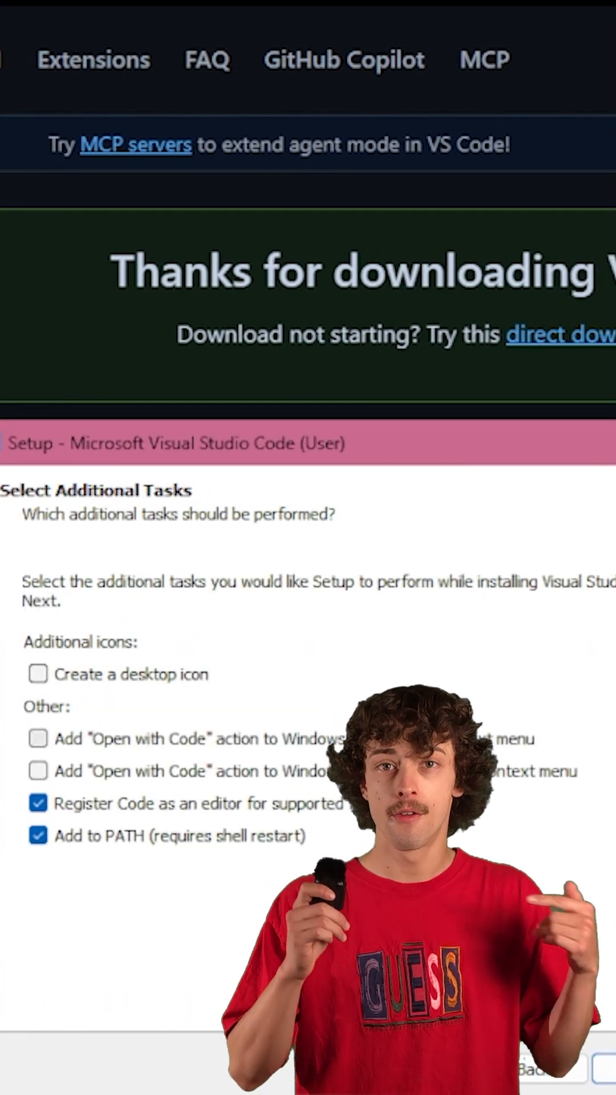
- Continue setup with 'Register Code as an editor' and 'Add to PATH' kept checked
{"action": "left_click", "coordinate": [593, 1068]}
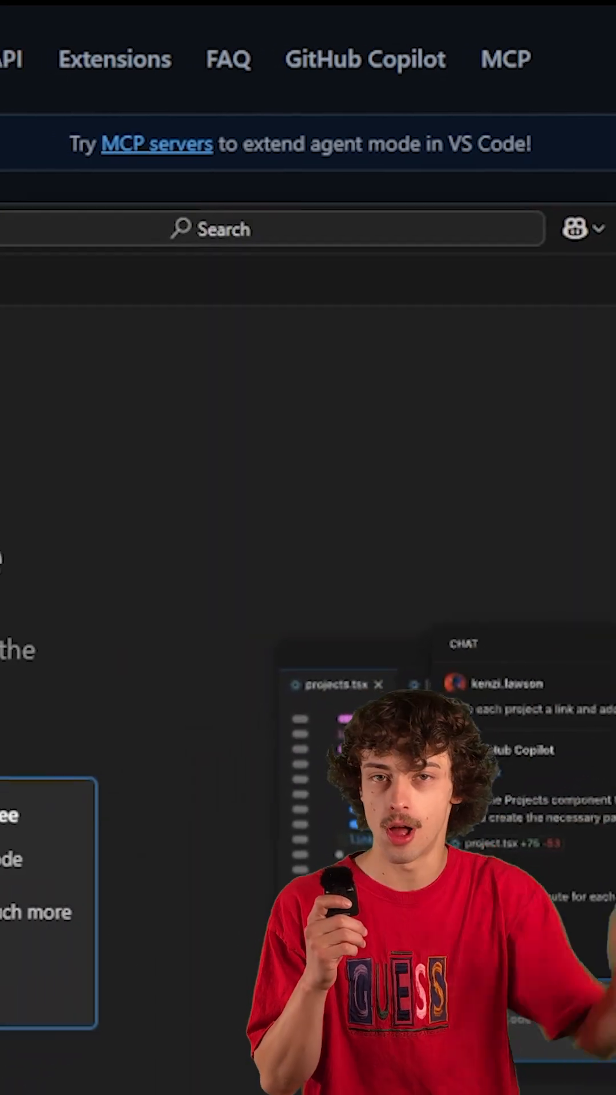
{"action": "scroll", "scroll_direction": "down", "scroll_amount": 3}
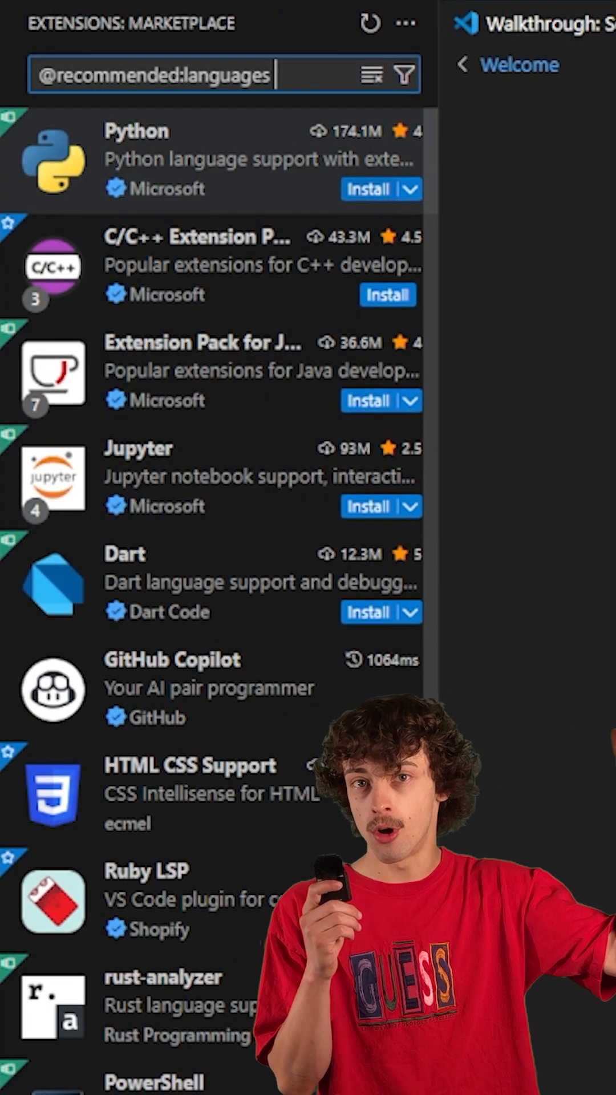
- Install the Python extension and scroll through its getting-started walkthrough
{"action": "left_click", "coordinate": [372, 190]}
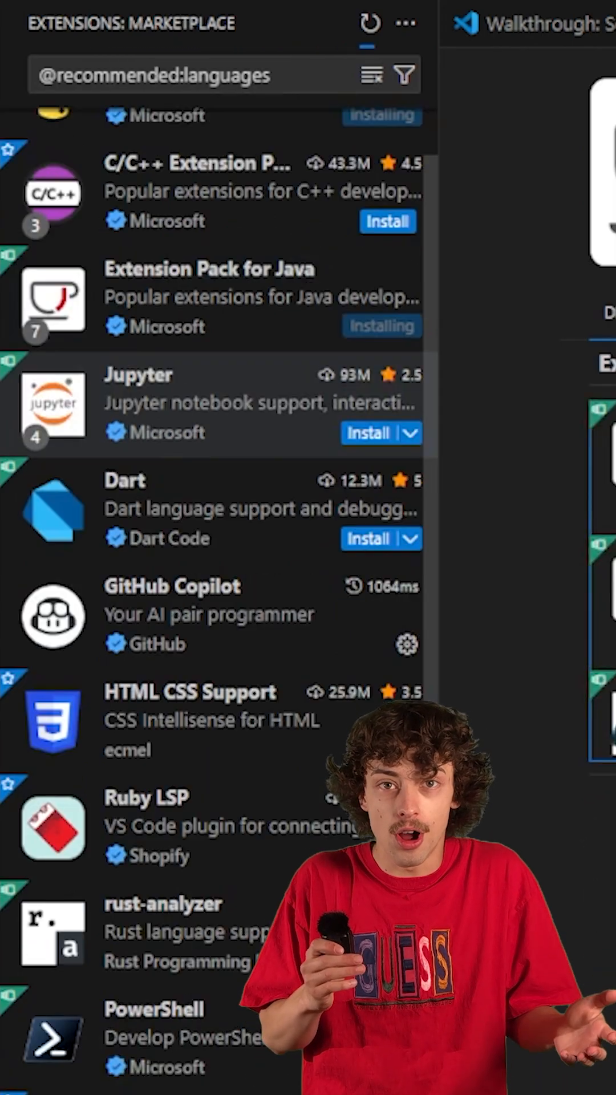
{"action": "scroll", "scroll_direction": "down", "scroll_amount": 3}
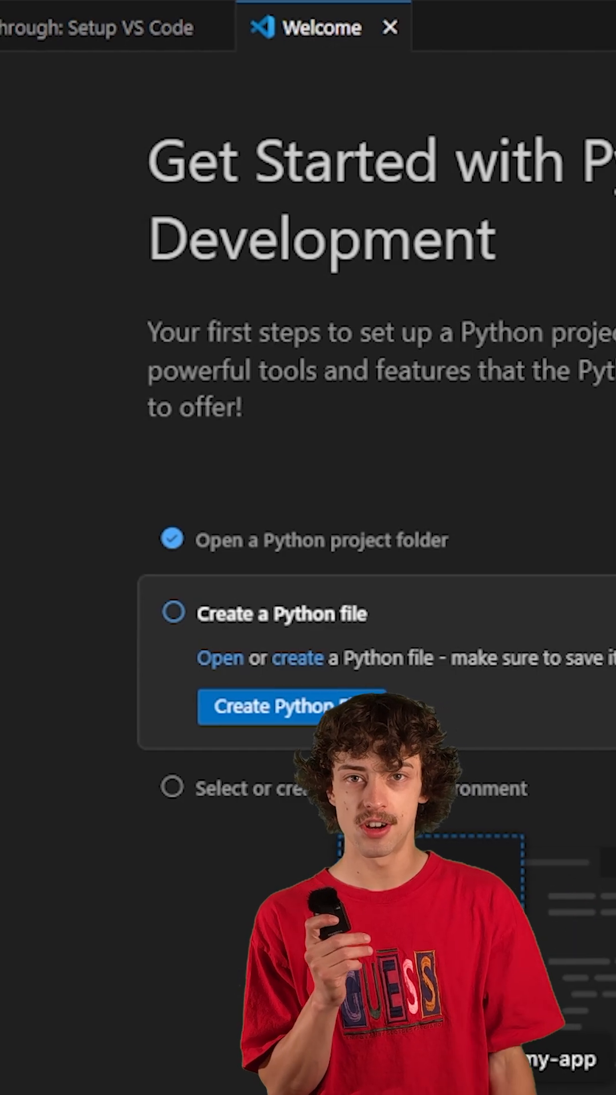
- Create a new Python file and write print("Hell…") on line 1, heading toward "Hello World"
{"action": "left_click", "coordinate": [286, 706]}
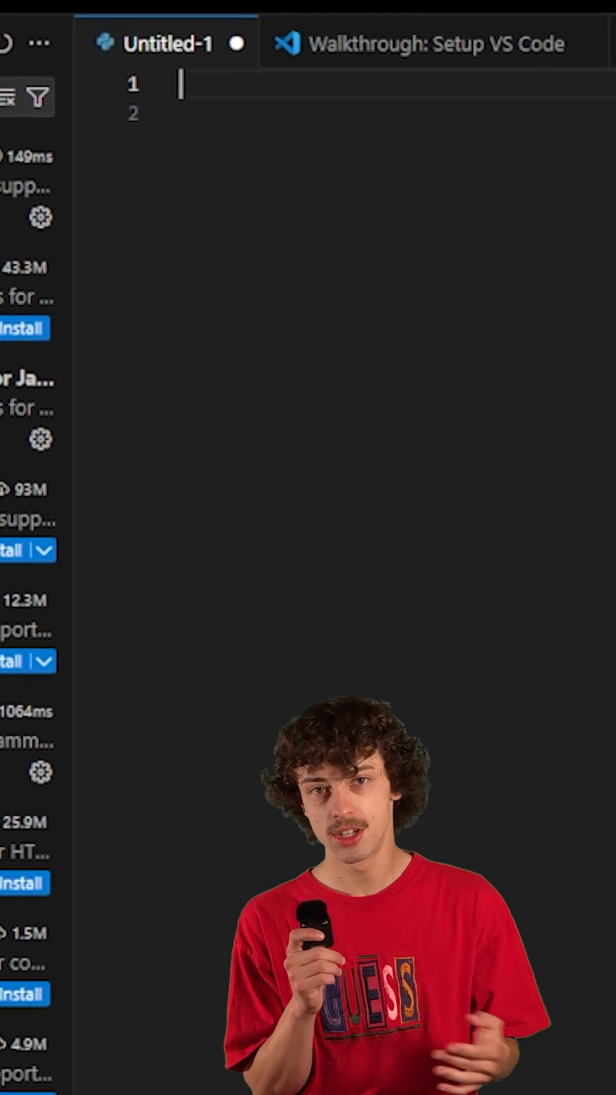
{"action": "type", "text": "print"}
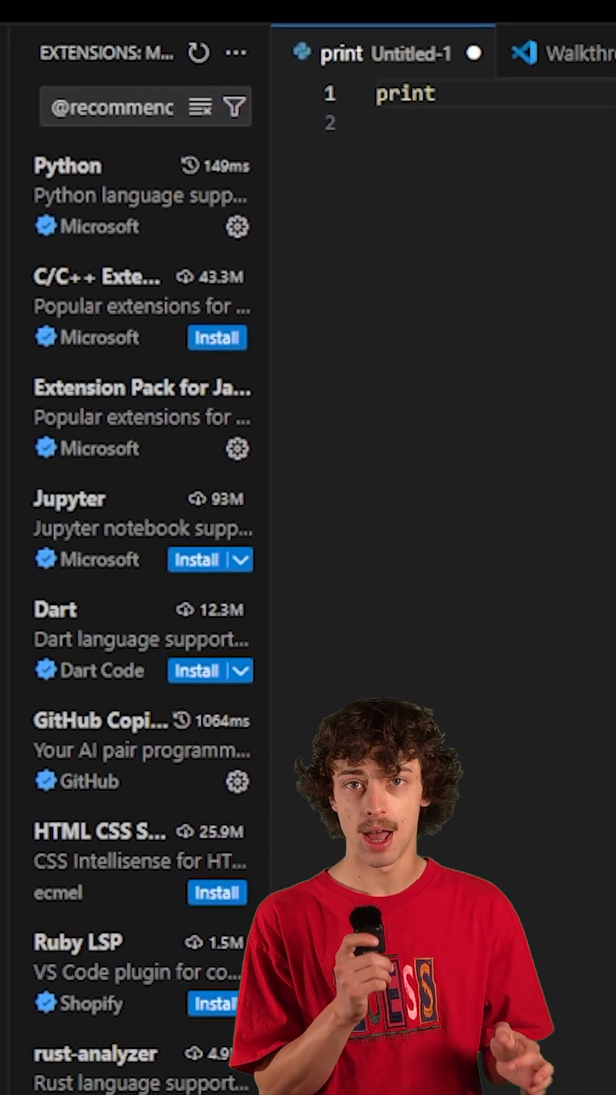
{"action": "type", "text": "(hello)"}
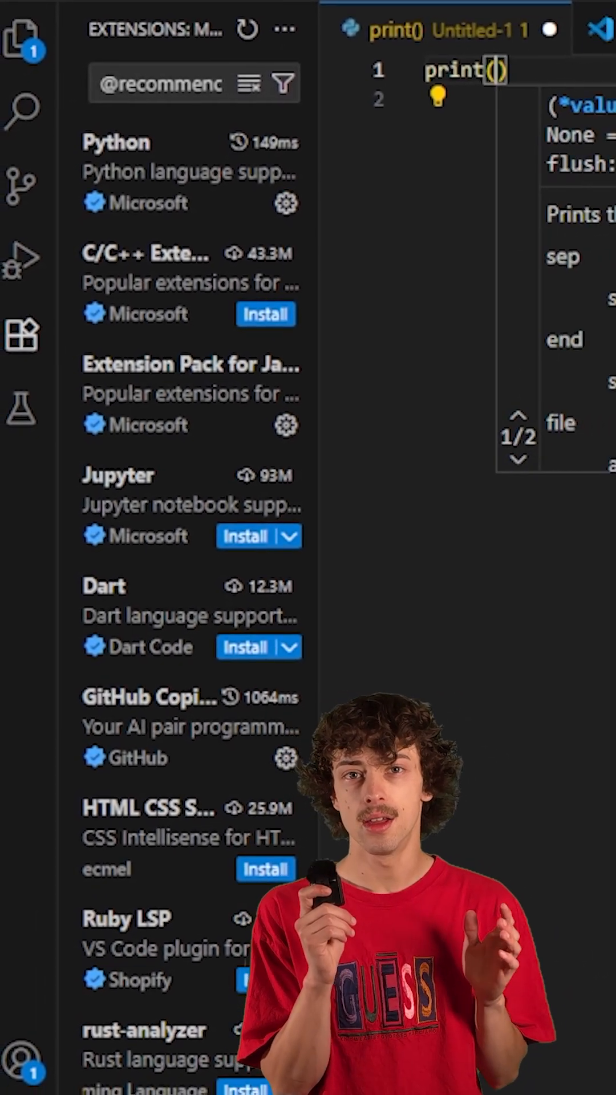
{"action": "type", "text": "\"Hell\""}
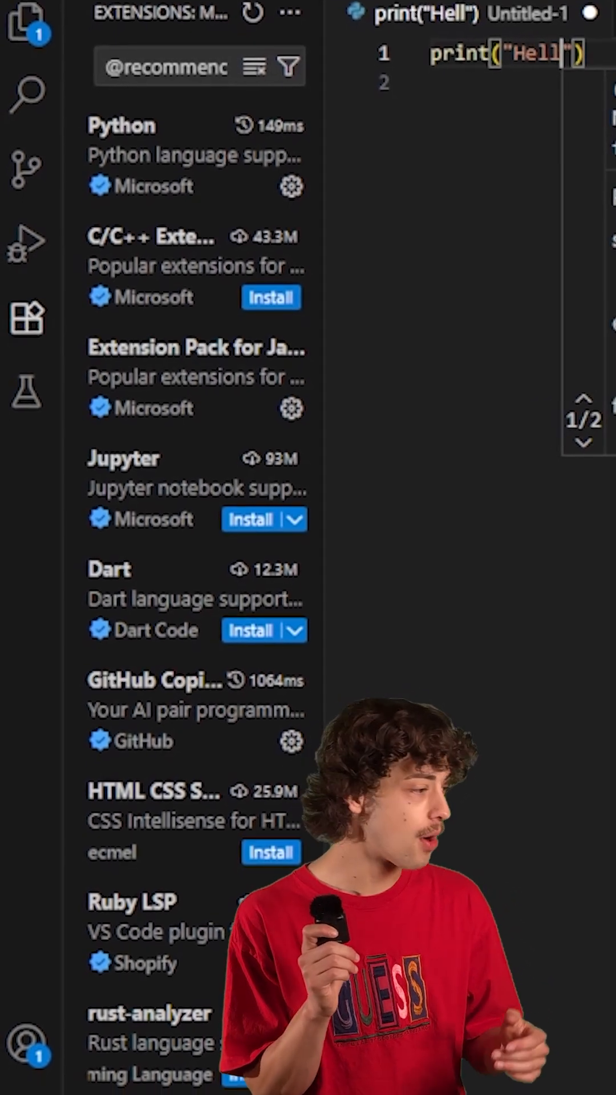